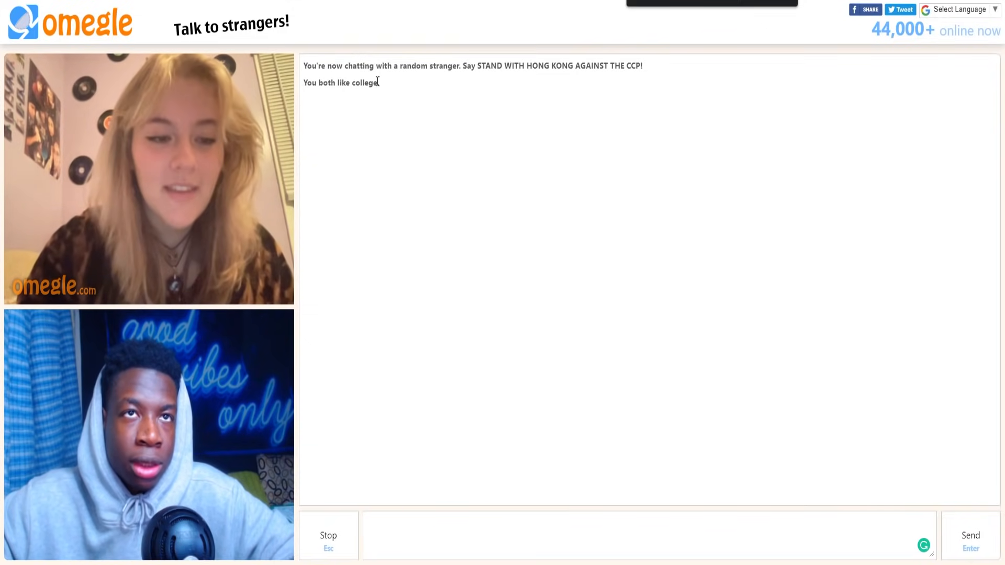
# Step: Chat with the TikTok-matched stranger, selecting text in the conversation log, until they disconnect
pyautogui.doubleClick(314, 66)
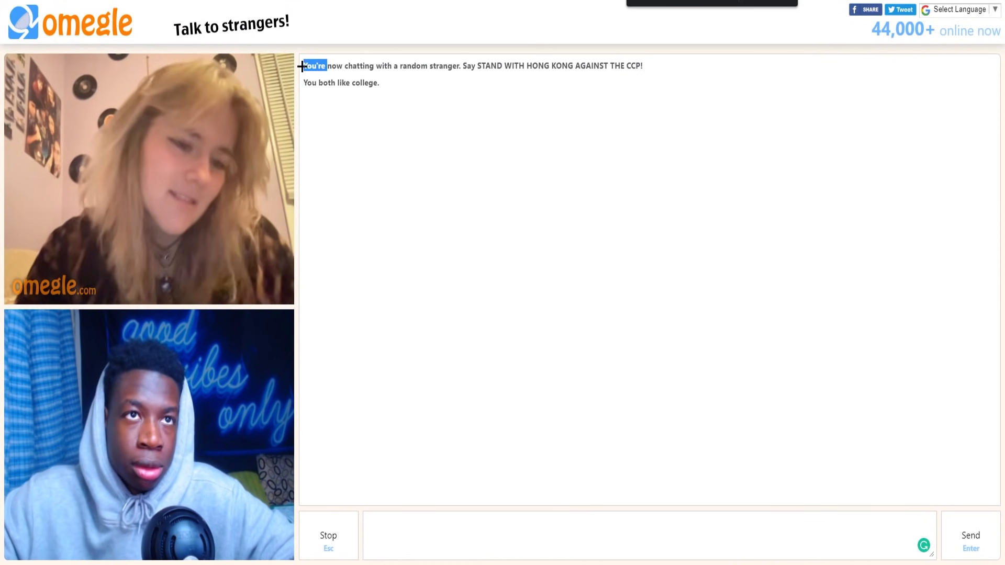
pyautogui.moveTo(305, 65); pyautogui.dragTo(379, 87)
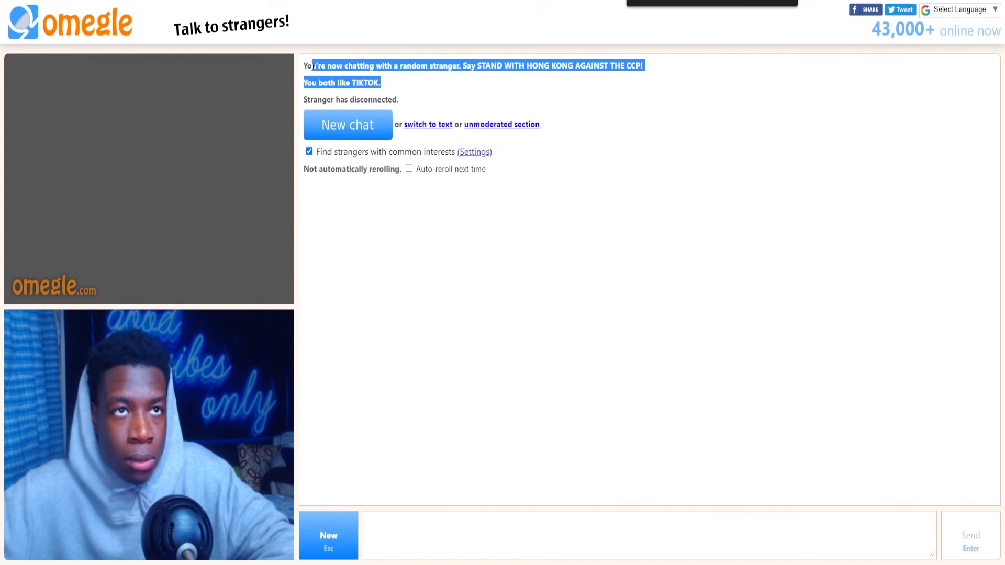
# Step: Start a new chat and connect with two strangers who also like TikTok
pyautogui.click(347, 125)
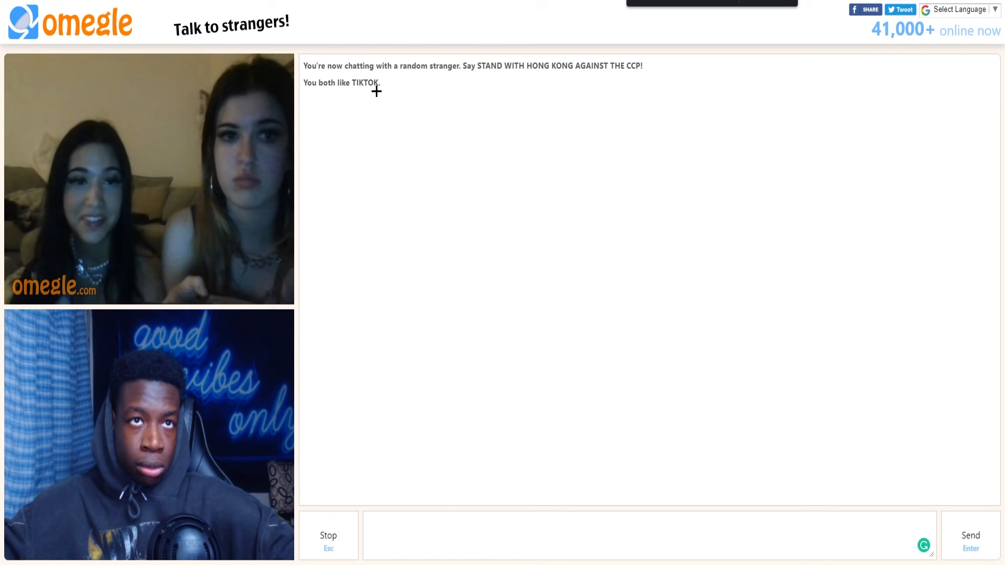
pyautogui.moveTo(306, 65); pyautogui.dragTo(381, 83)
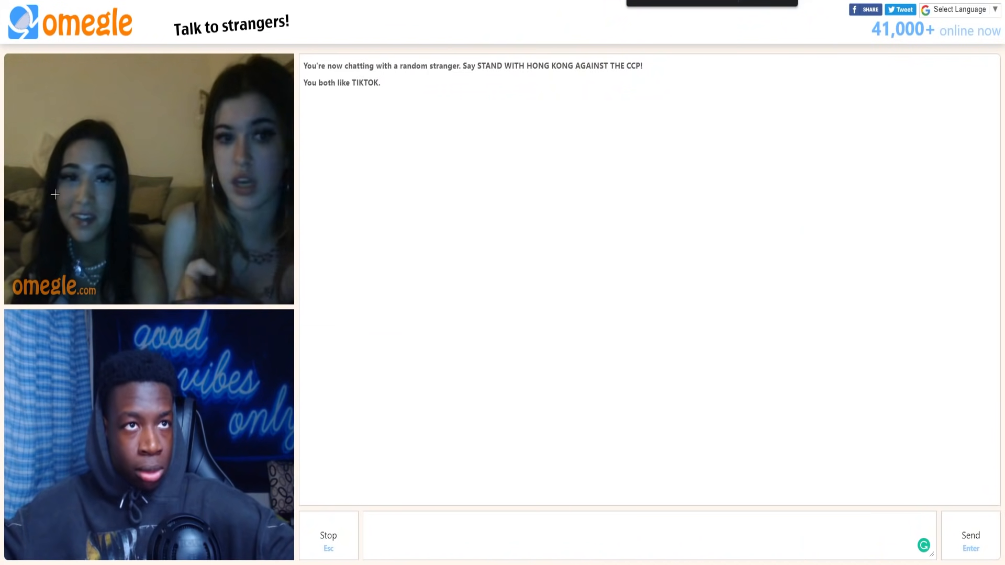
pyautogui.moveTo(310, 65); pyautogui.dragTo(380, 83)
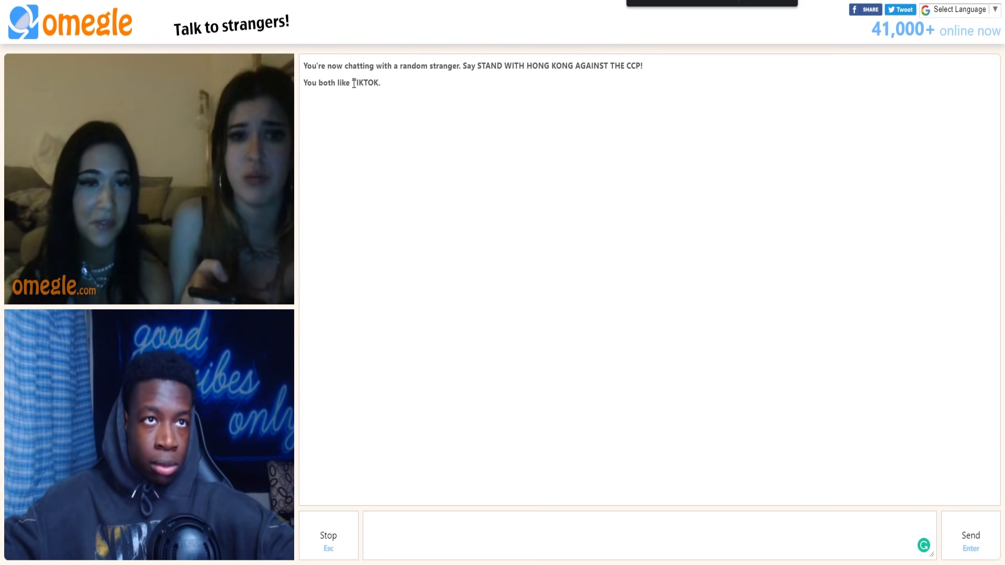
# Step: Select text in the conversation log while chatting with the college-interest stranger
pyautogui.moveTo(306, 65); pyautogui.dragTo(382, 83)
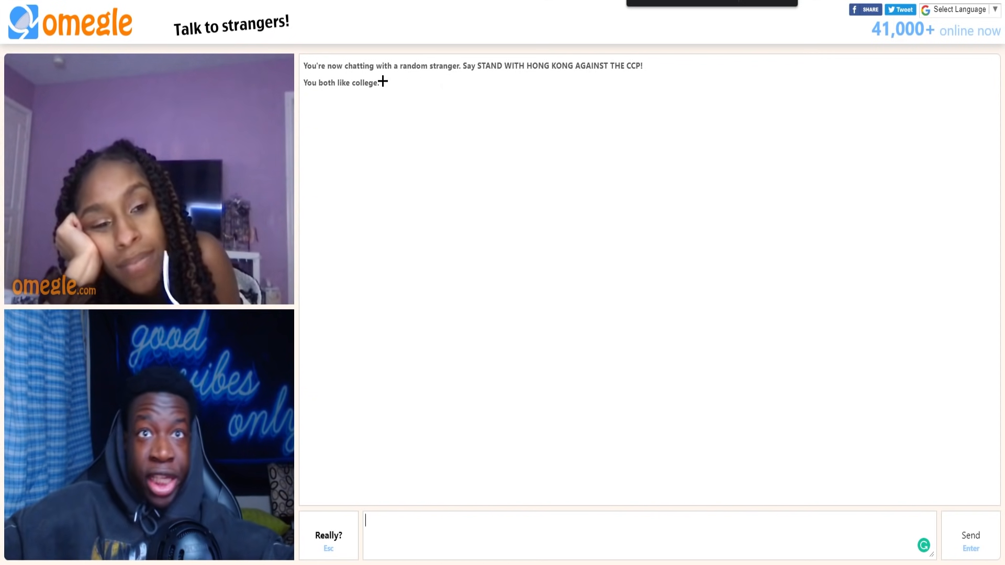
pyautogui.moveTo(305, 66); pyautogui.dragTo(379, 82)
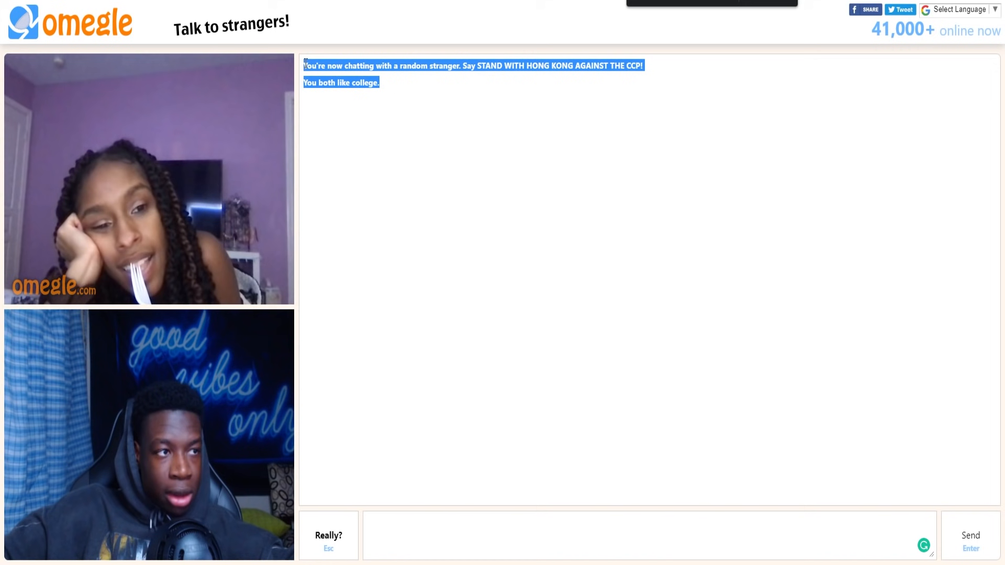
pyautogui.click(333, 108)
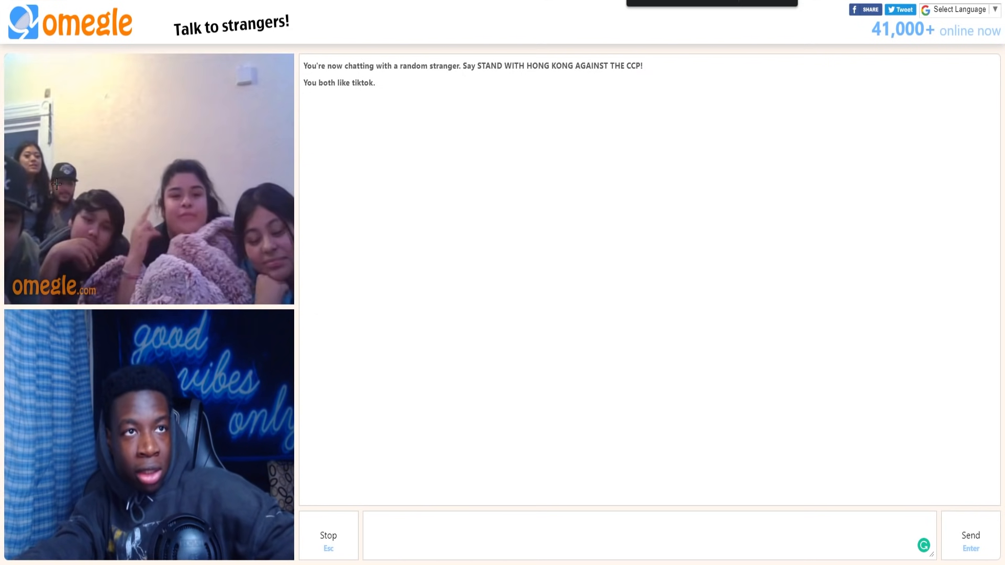
# Step: Leave the group chat with a double Stop and connect to a single TikTok-matched stranger
pyautogui.doubleClick(361, 82)
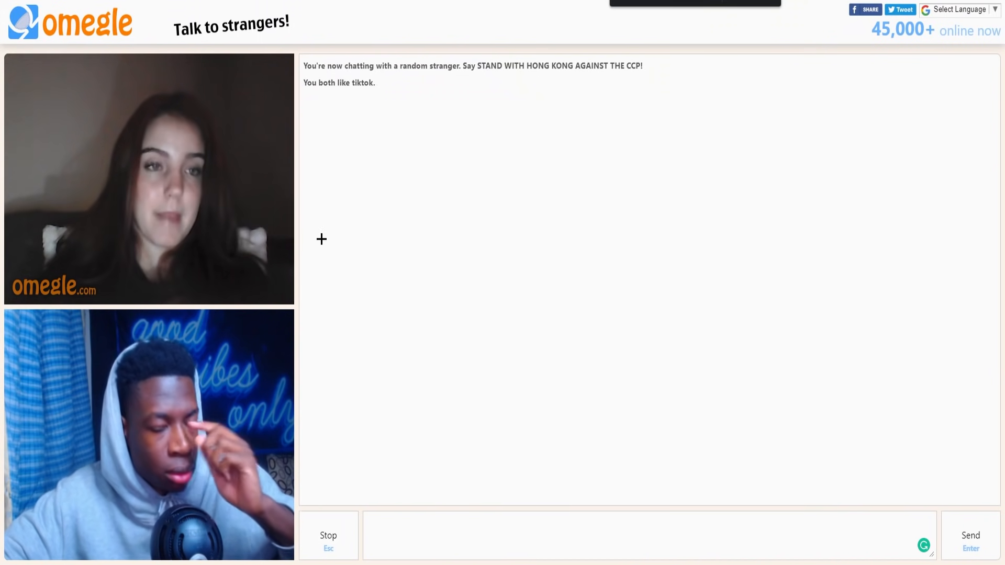
# Step: Chat with the young woman, selecting conversation log text, until ending the chat awaits confirmation
pyautogui.moveTo(305, 66); pyautogui.dragTo(377, 85)
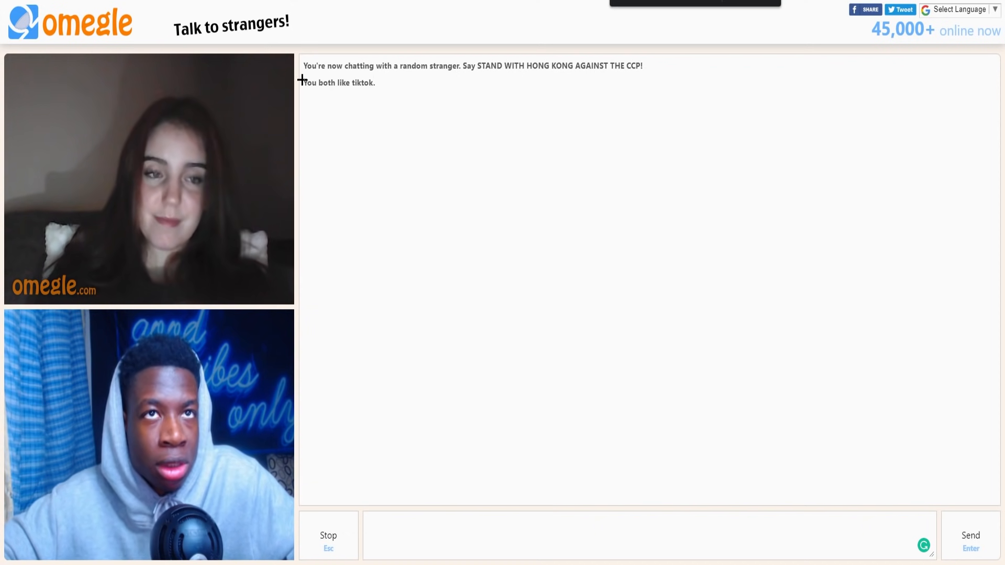
pyautogui.moveTo(306, 65); pyautogui.dragTo(376, 83)
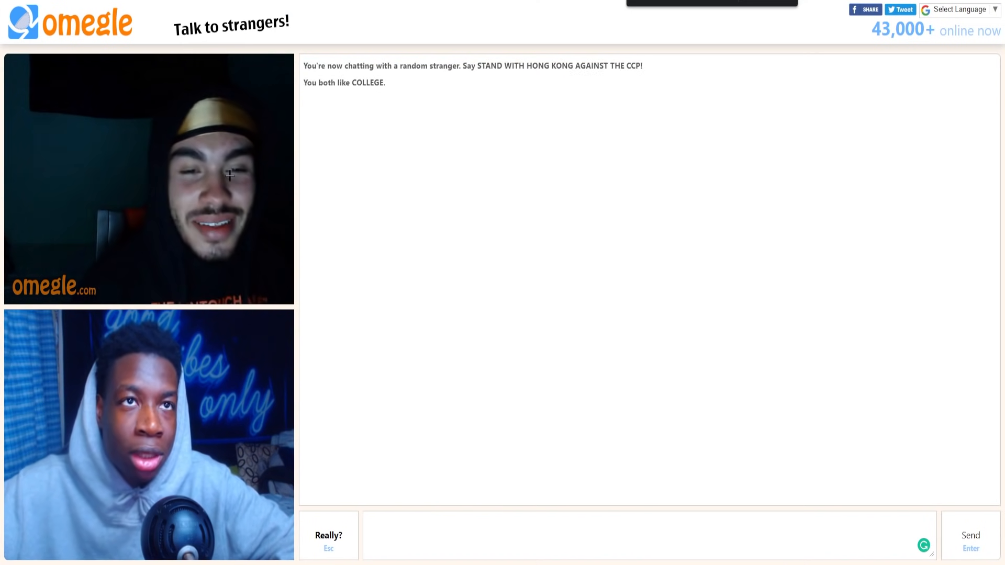
# Step: Chat with the hooded stranger, then confirm Stop to connect two TikTok-matched strangers
pyautogui.moveTo(304, 66); pyautogui.dragTo(386, 82)
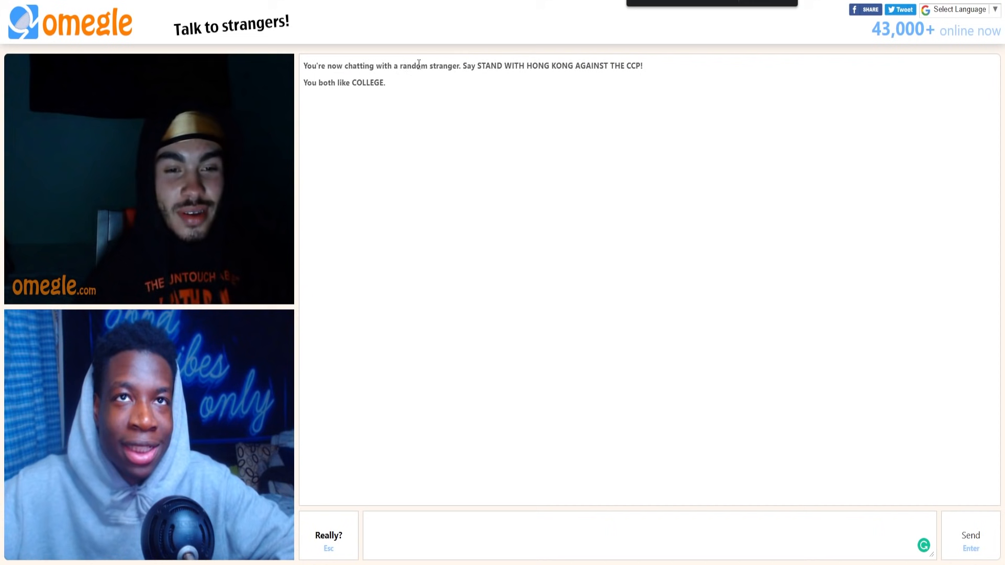
pyautogui.moveTo(303, 65); pyautogui.dragTo(385, 82)
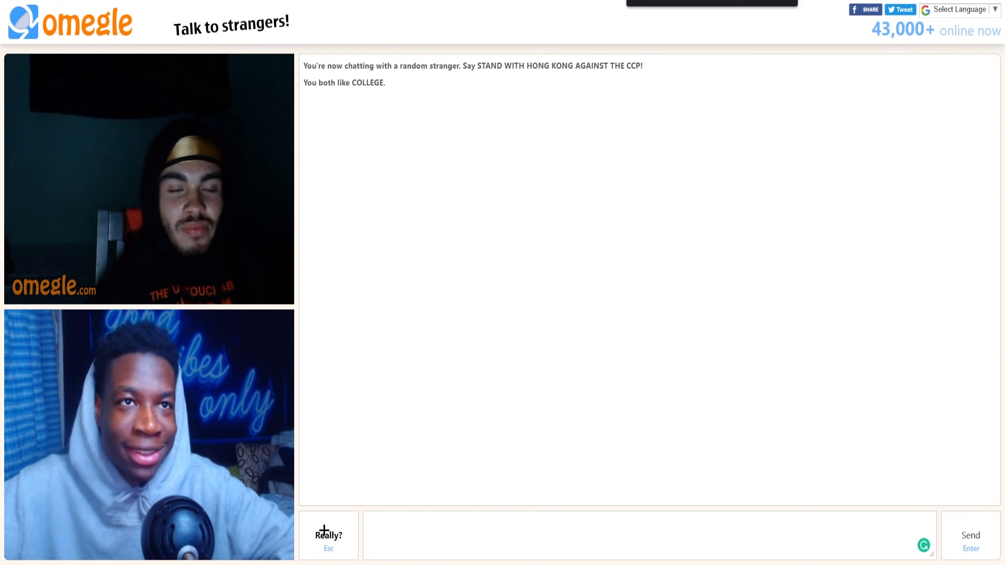
pyautogui.click(328, 536)
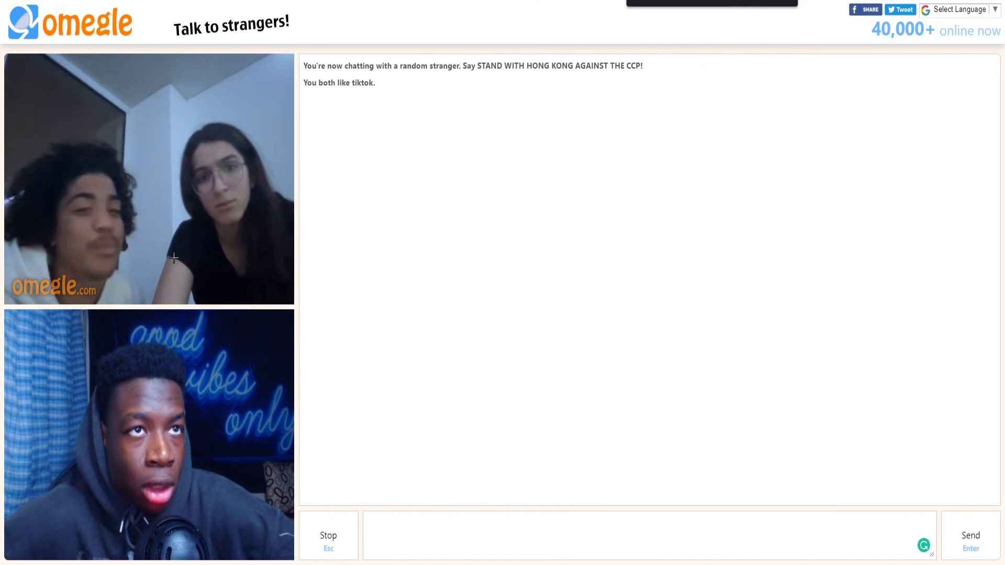